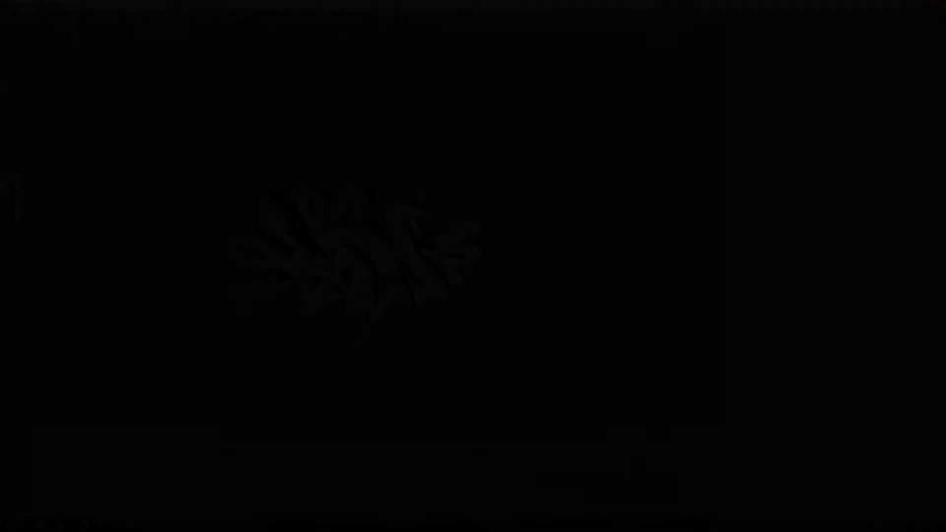
Preview the render, delete the lights Array, and keep the single Light object
{"action": "left_click", "coordinate": [342, 29]}
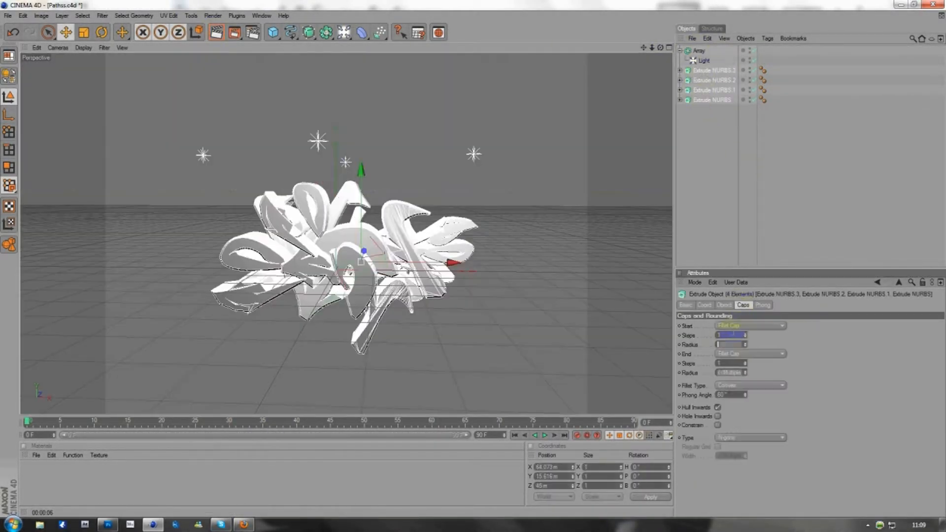
{"action": "left_click", "coordinate": [696, 51]}
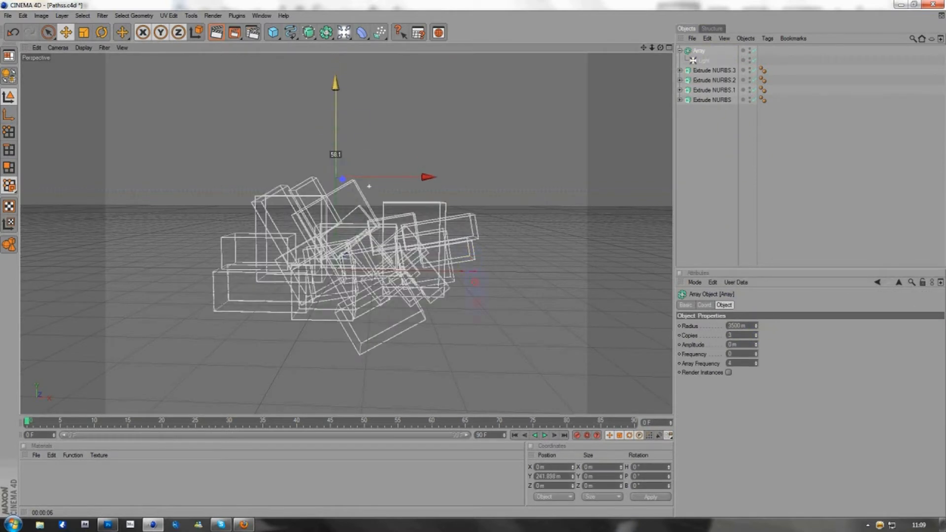
{"action": "left_click", "coordinate": [215, 32]}
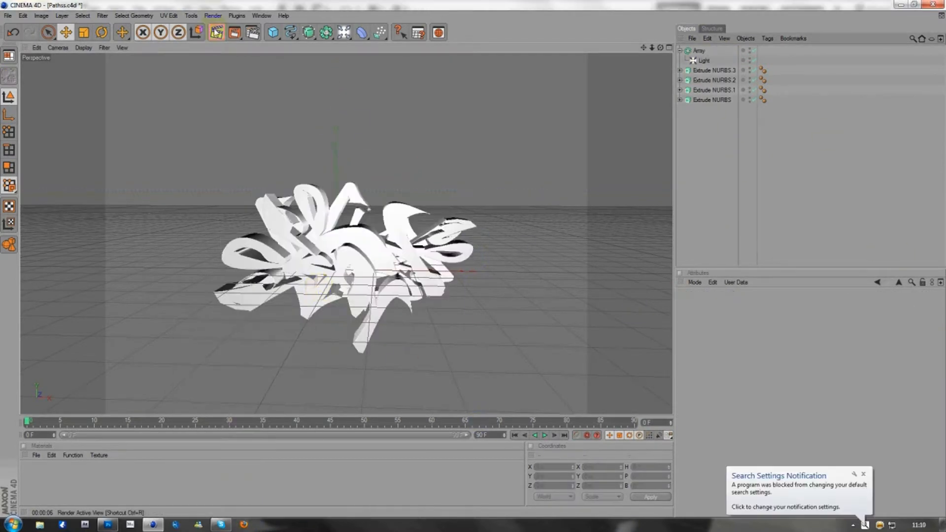
{"action": "left_click", "coordinate": [700, 60]}
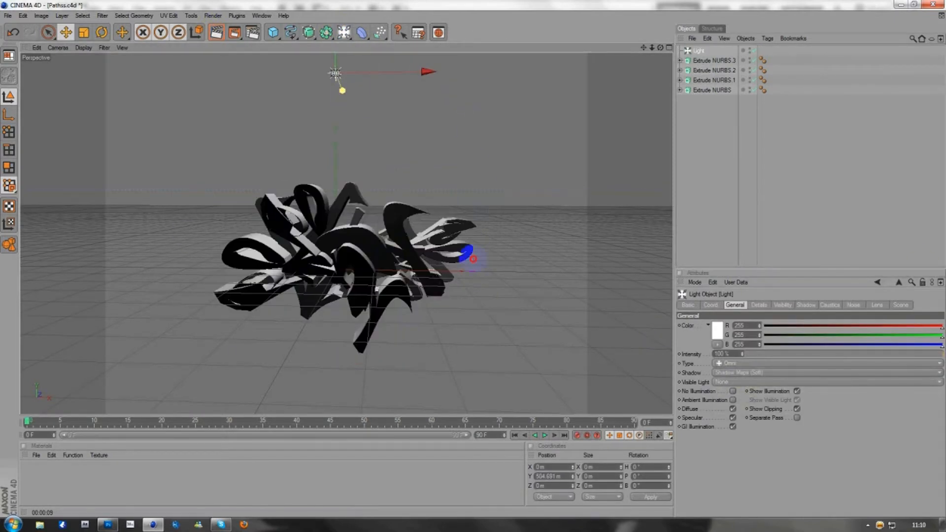
{"action": "left_click", "coordinate": [215, 32]}
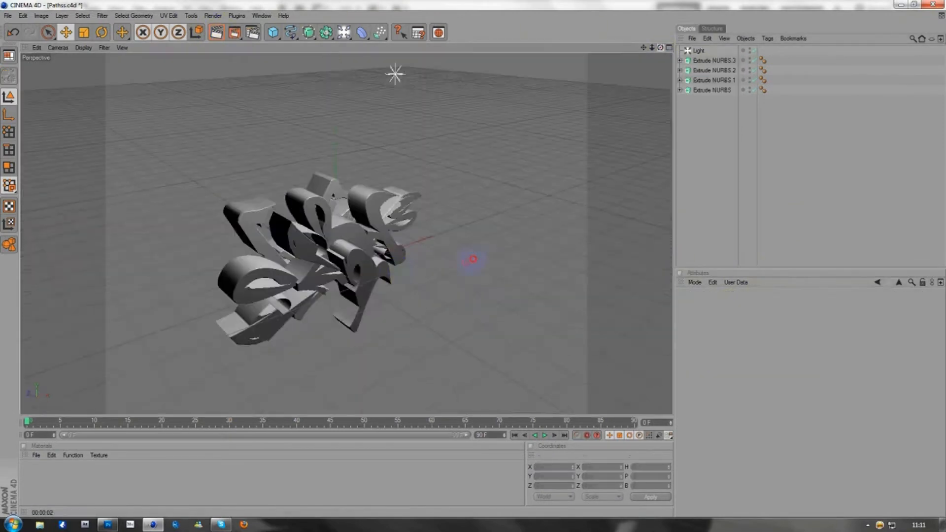
{"action": "left_click", "coordinate": [709, 80]}
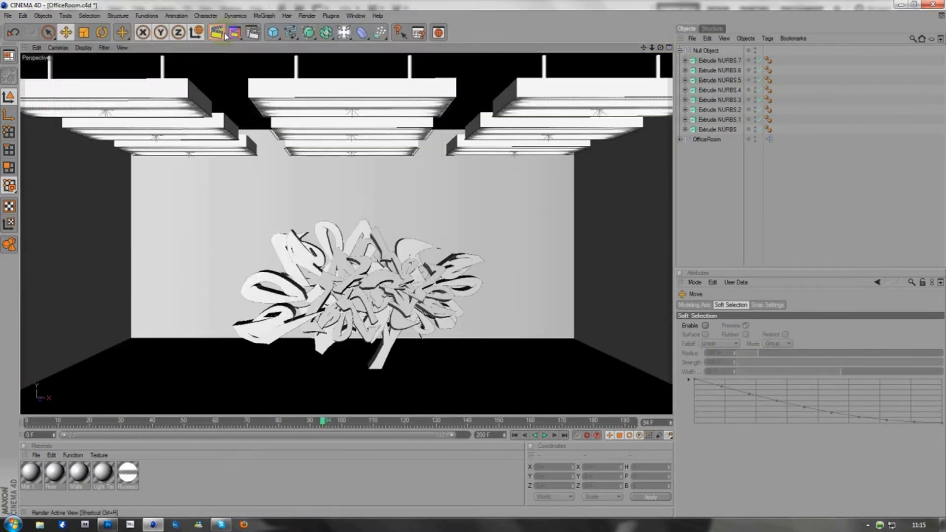
Copy and paste Extrude NURBS 4–7, then offset the copies along the X axis
{"action": "left_click", "coordinate": [215, 31]}
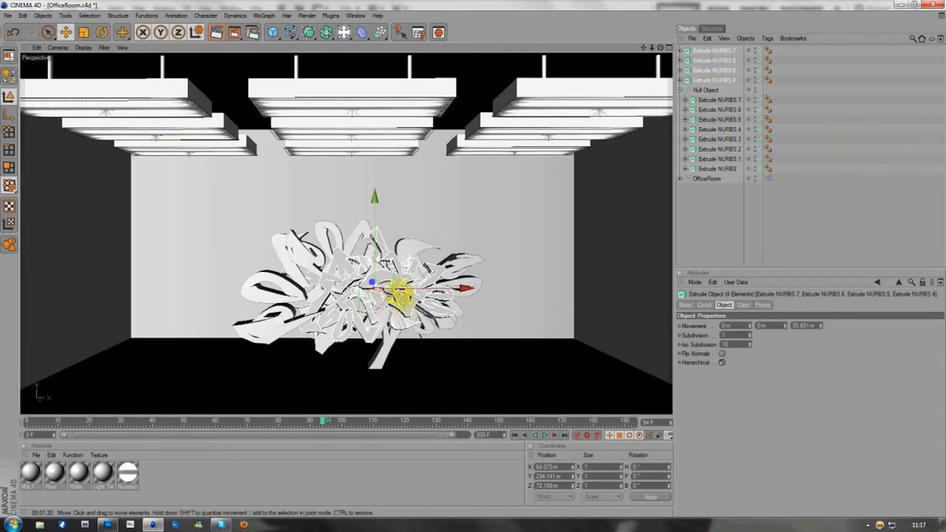
{"action": "left_click_drag", "start_coordinate": [373, 282], "coordinate": [258, 282]}
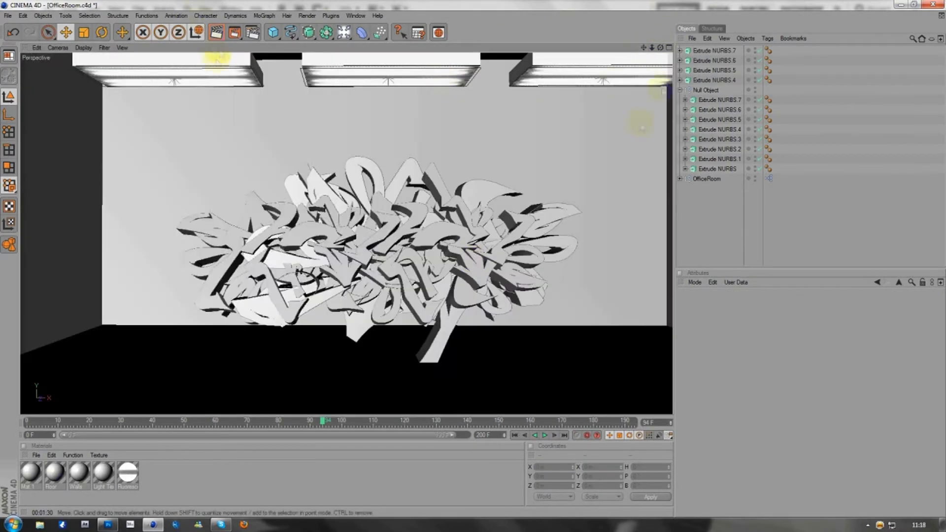
{"action": "left_click", "coordinate": [213, 32]}
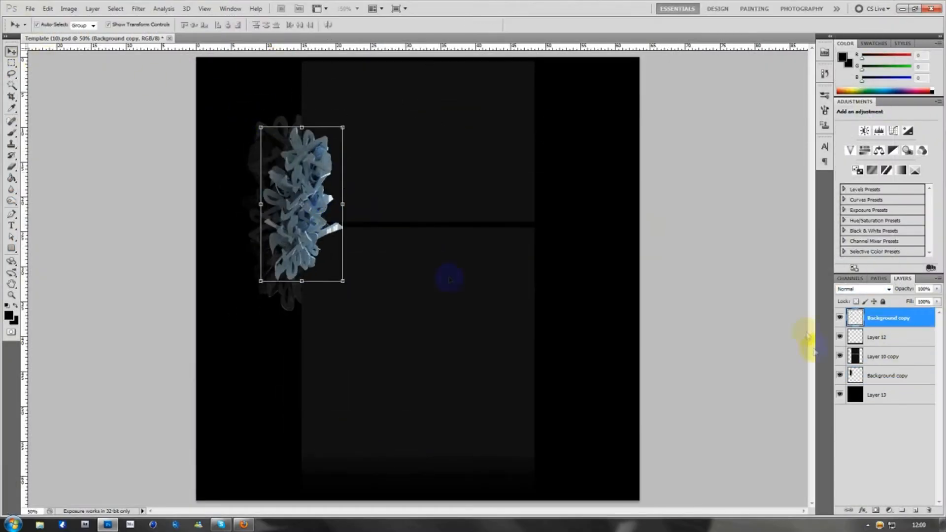
Duplicate the Background copy layer and erase parts of the lettering to fade it into black
{"action": "right_click", "coordinate": [886, 318]}
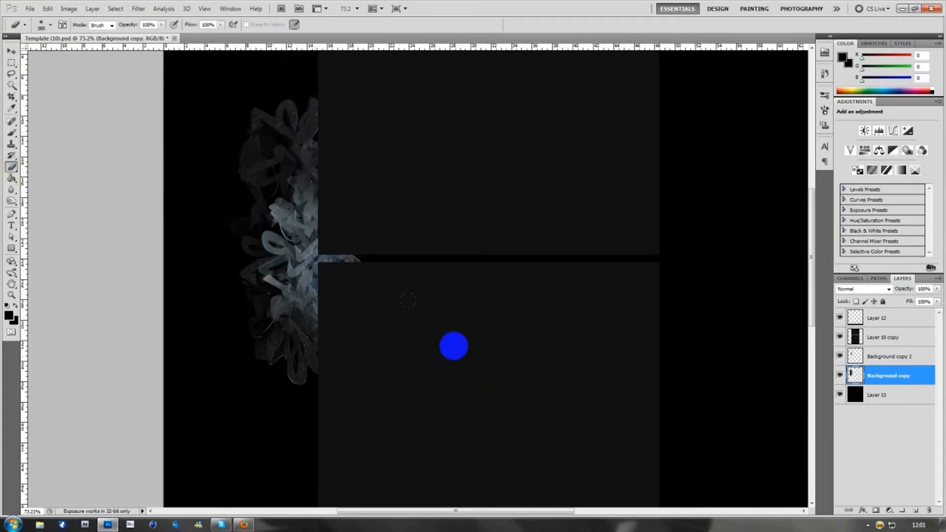
{"action": "left_click", "coordinate": [68, 9]}
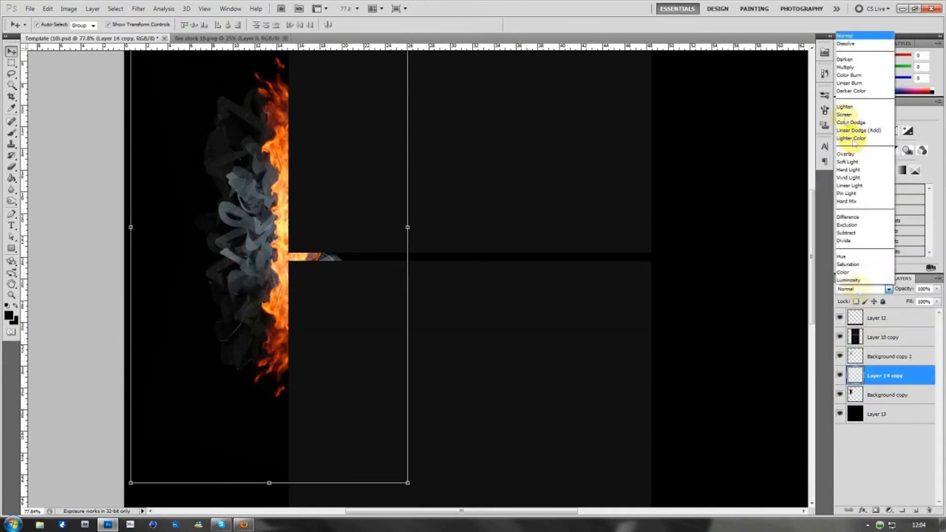
Set the fire layer to Screen and scale the orange Gradient Fill glow along the flames
{"action": "left_click", "coordinate": [844, 114]}
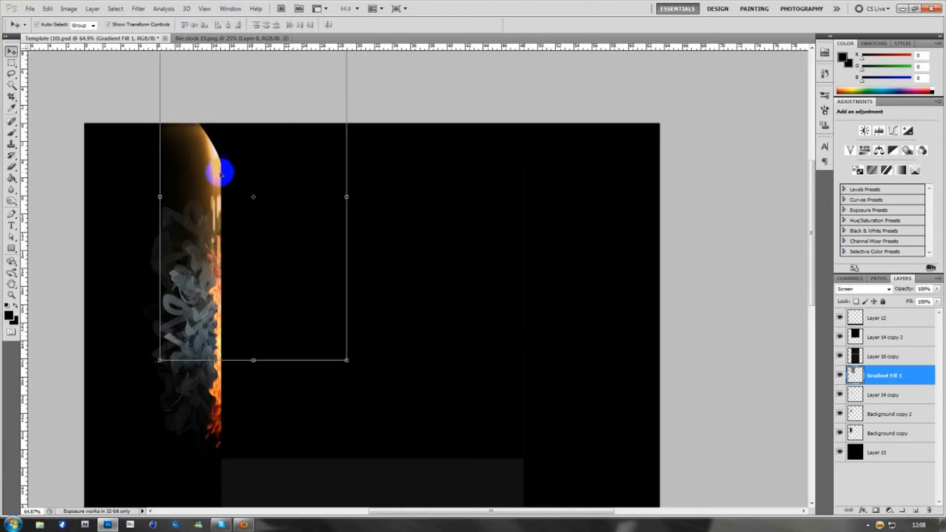
{"action": "left_click_drag", "start_coordinate": [221, 172], "coordinate": [272, 226]}
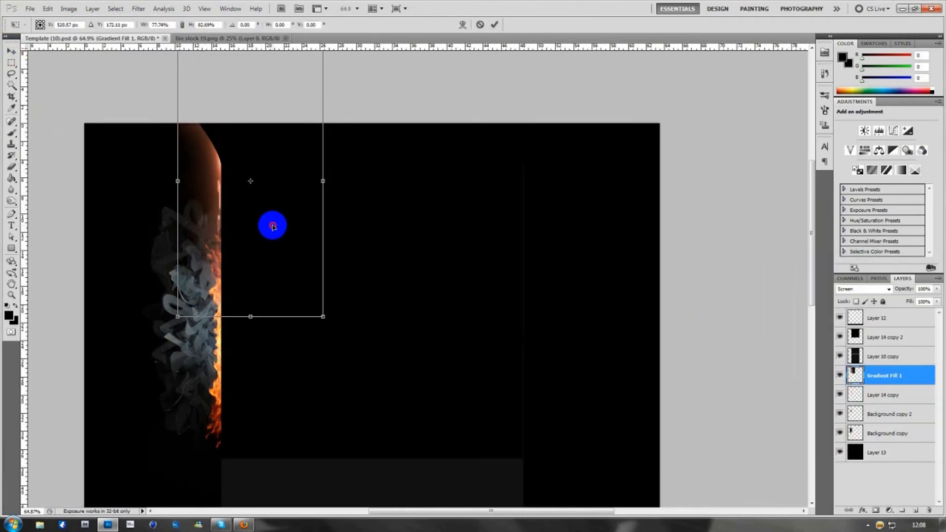